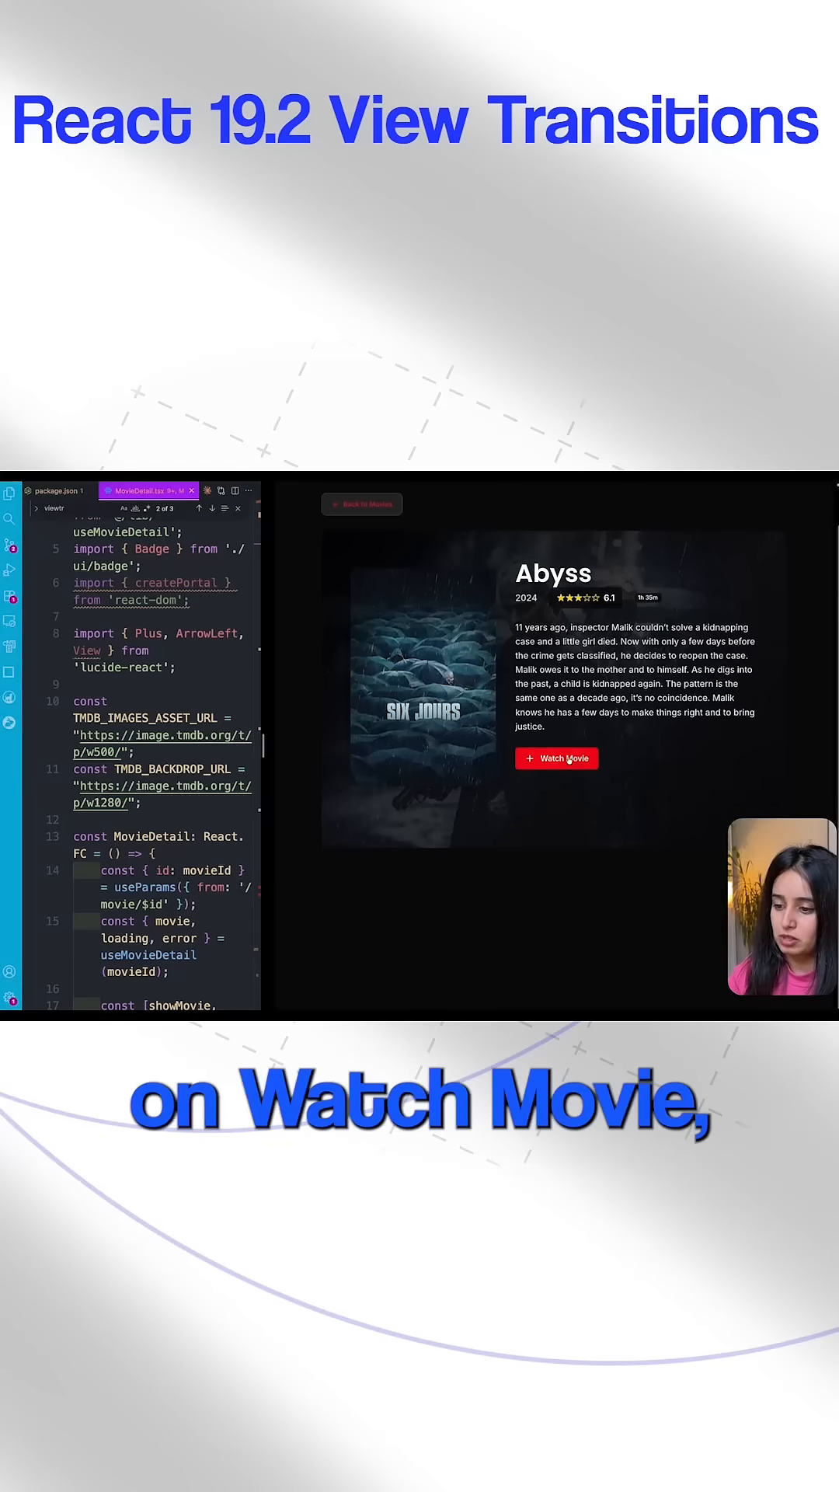
- Use the red Watch Movie button on the Abyss page to fade in the player
left_click(557, 759)
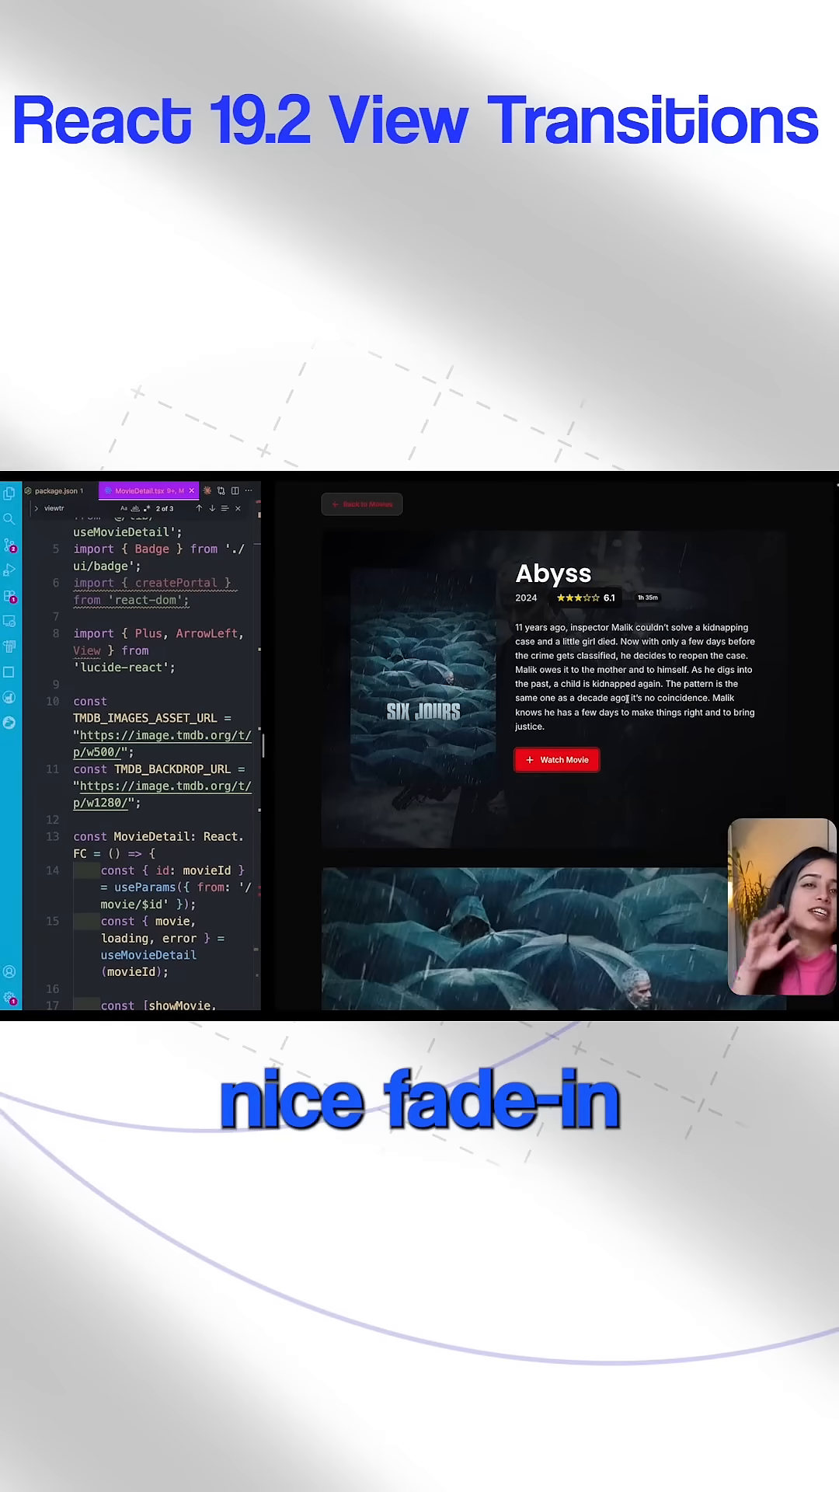